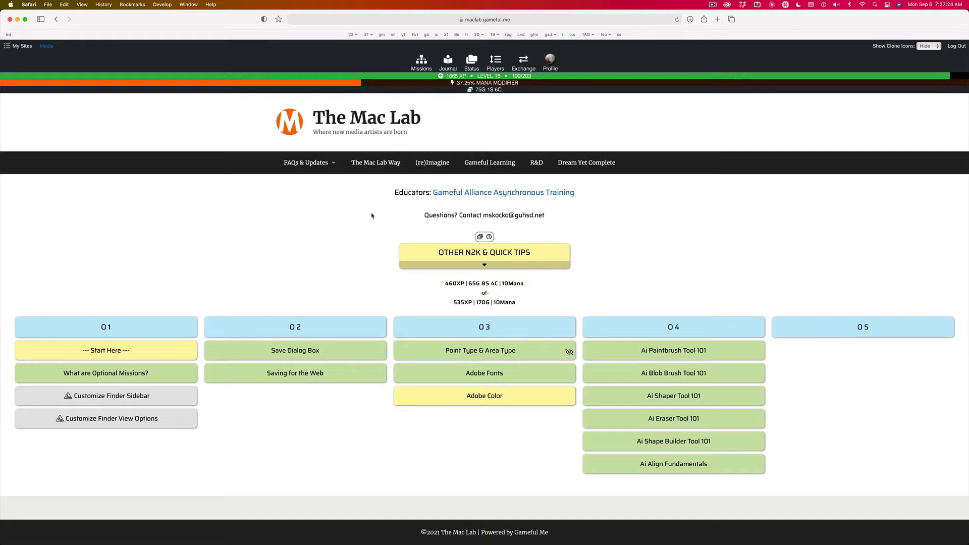
Bring up the Finder window on the _2021 folder and switch its view with Command-3
{"action": "left_click", "coordinate": [496, 444]}
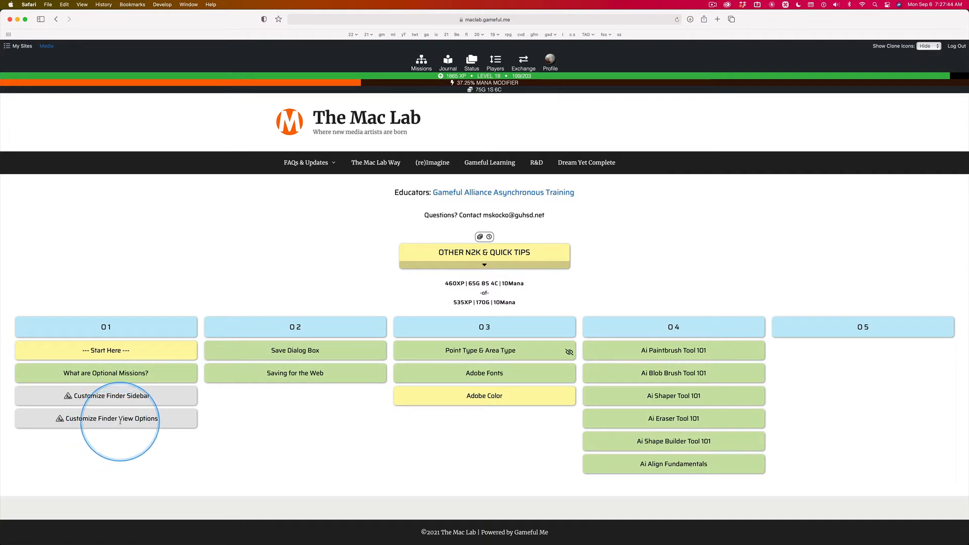
{"action": "mouse_move", "coordinate": [179, 408]}
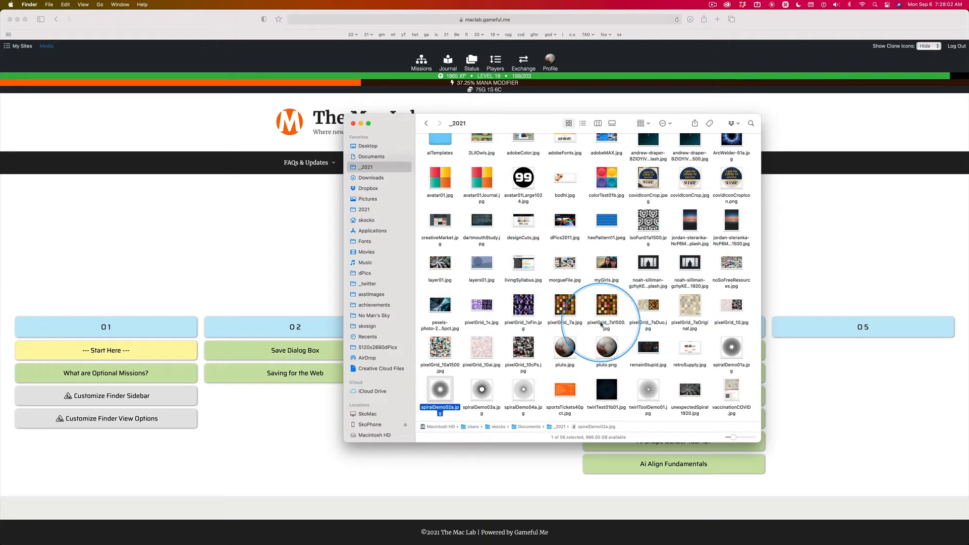
{"action": "mouse_move", "coordinate": [454, 224]}
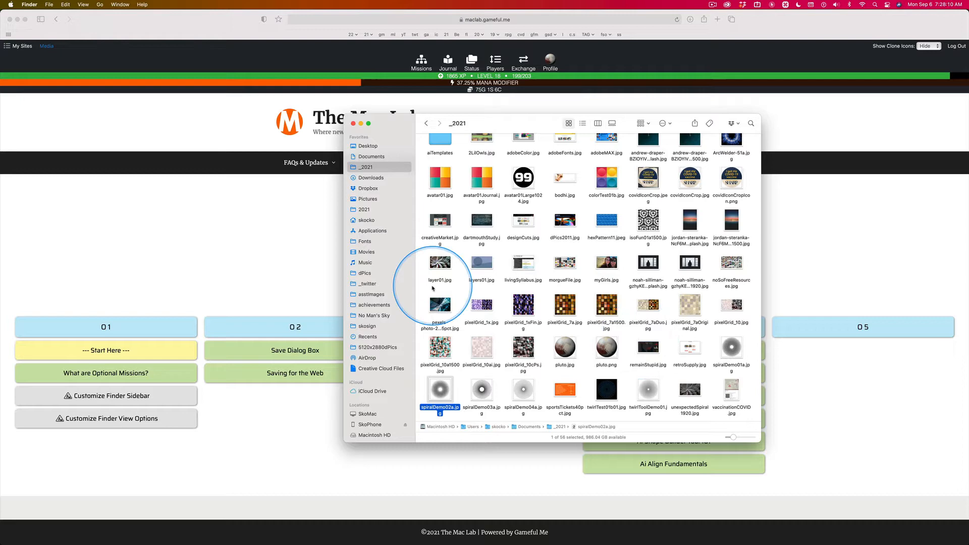
{"action": "key", "text": "cmd+3"}
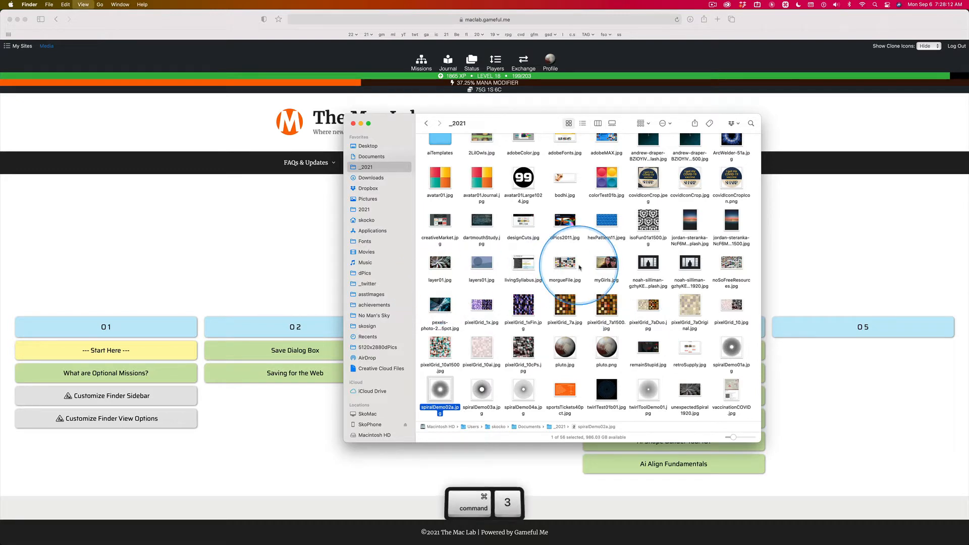
Show _2021 as a list, preview a file, switch to column view, and return to Finder
{"action": "left_click", "coordinate": [598, 123]}
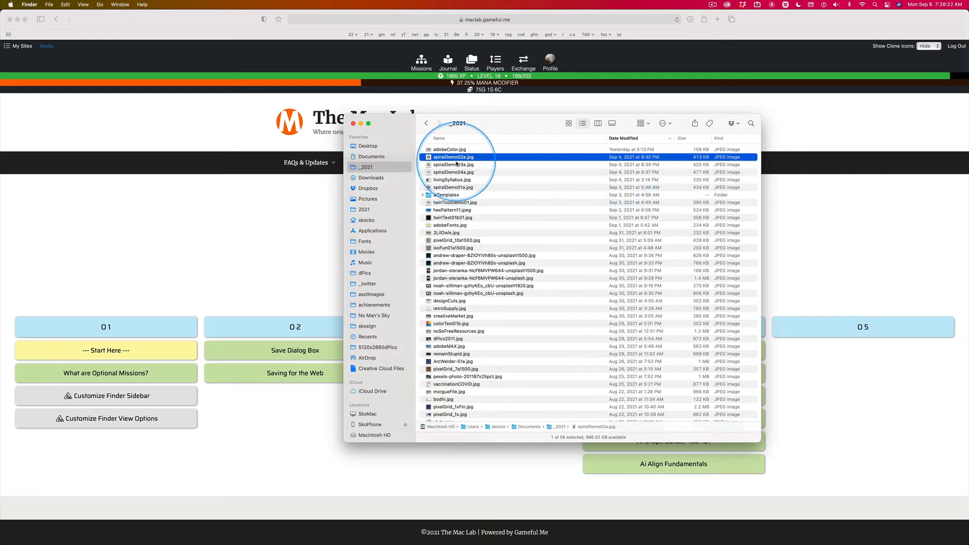
{"action": "mouse_move", "coordinate": [442, 160]}
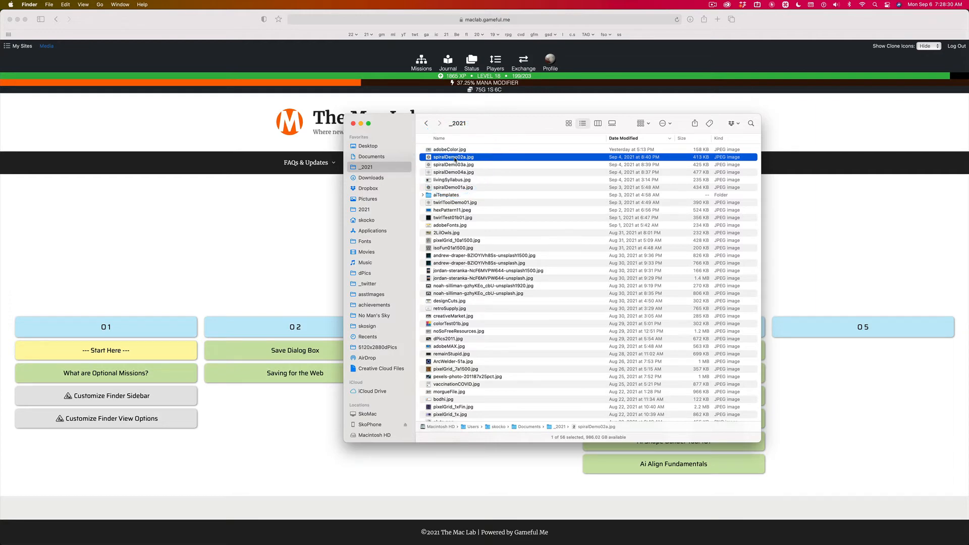
{"action": "key", "text": "space"}
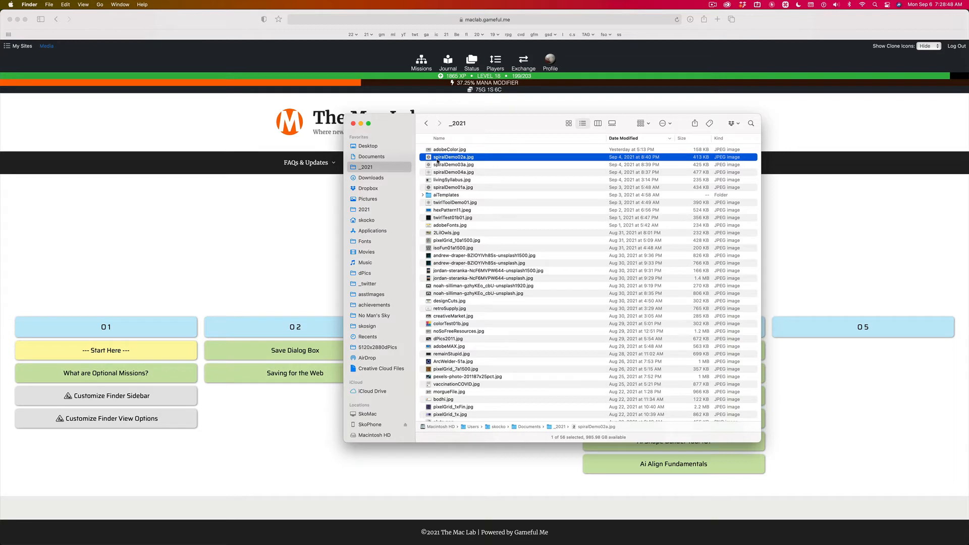
{"action": "key", "text": "cmd+3"}
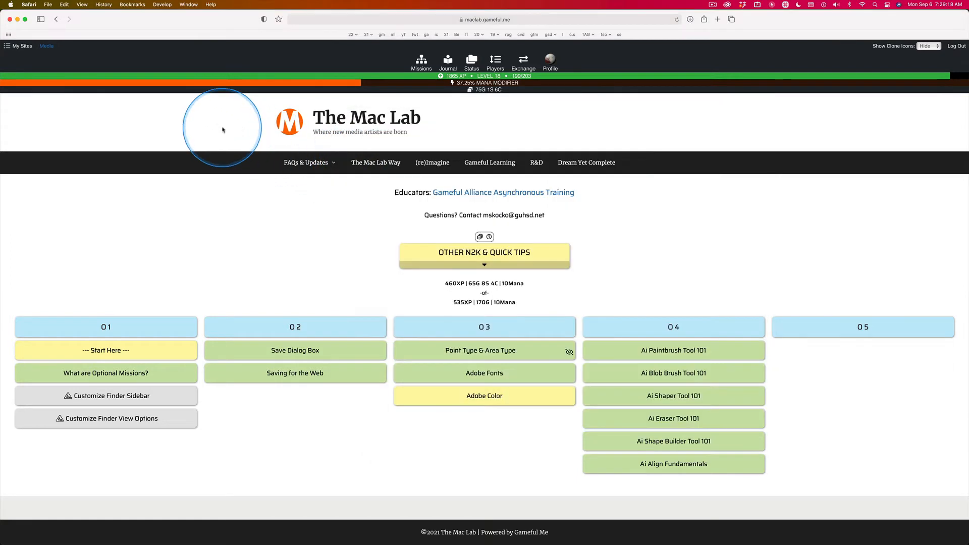
{"action": "key", "text": "cmd+tab"}
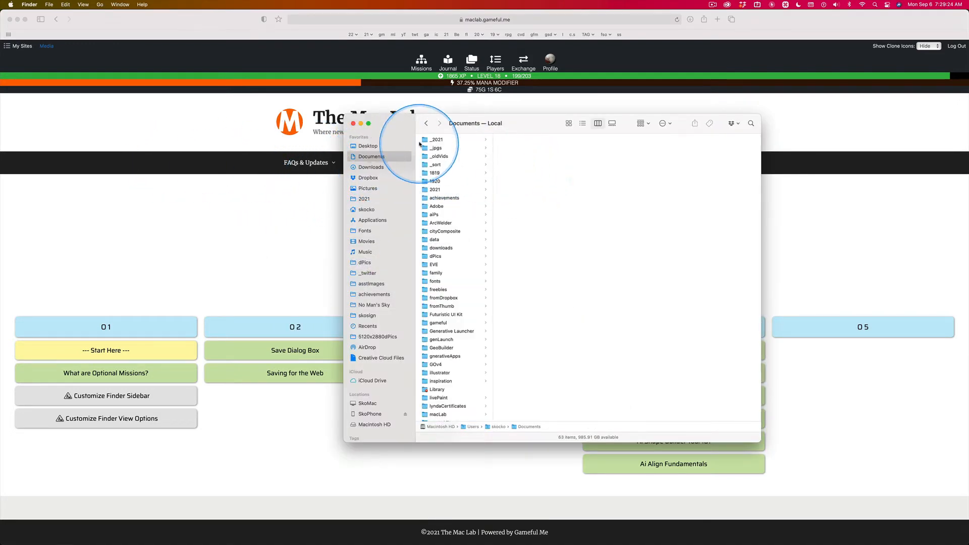
Open _2021 in Documents, visit Downloads, then reopen _2021 from its new favorite
{"action": "left_click", "coordinate": [437, 139]}
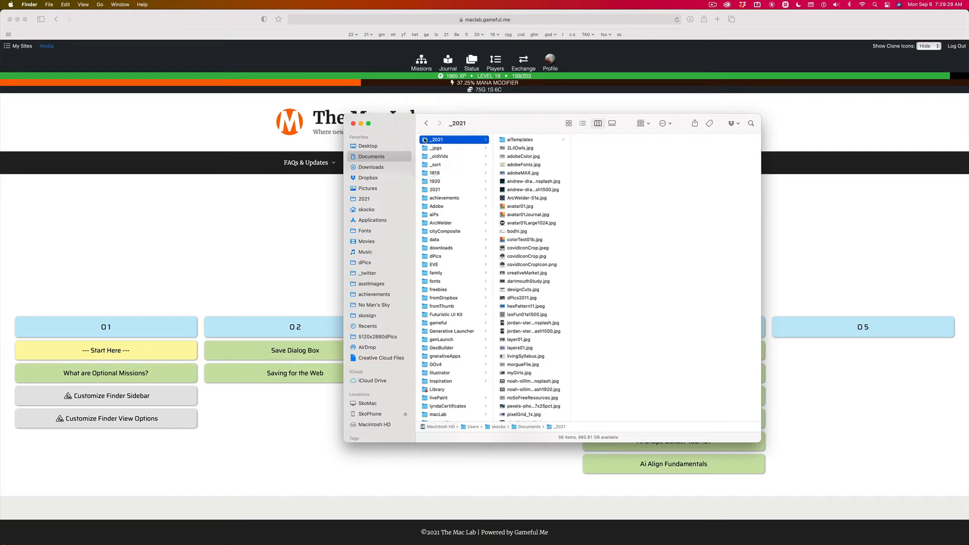
{"action": "scroll", "scroll_direction": "down", "scroll_amount": 3}
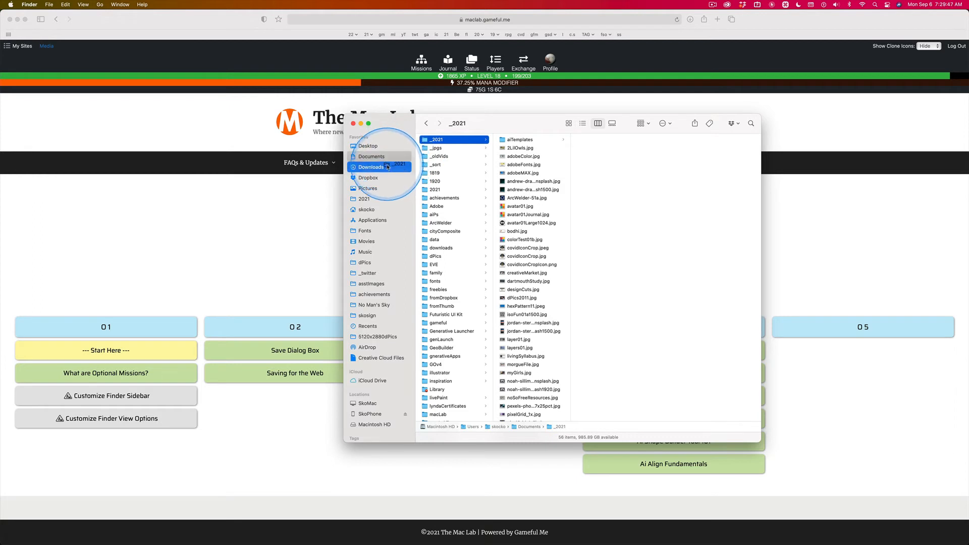
{"action": "left_click", "coordinate": [372, 167]}
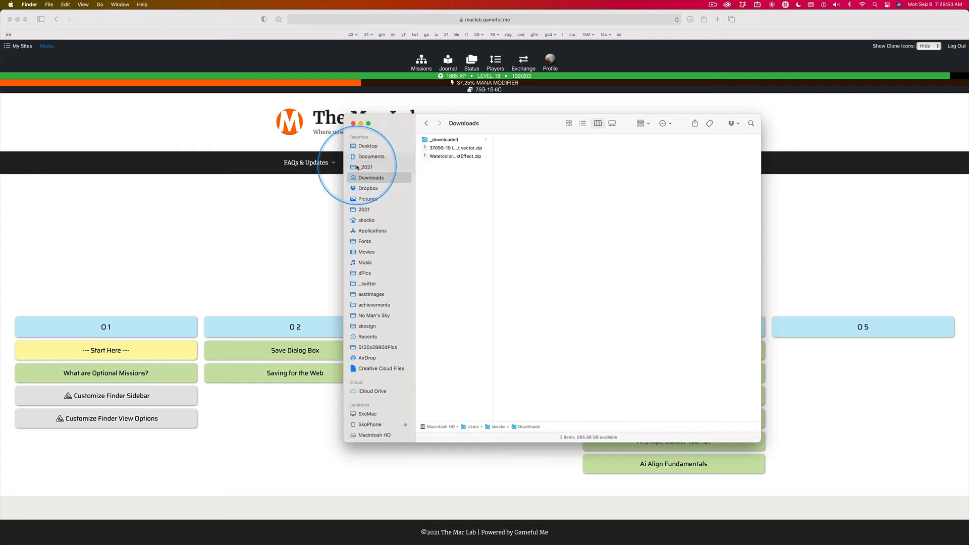
{"action": "left_click", "coordinate": [368, 167]}
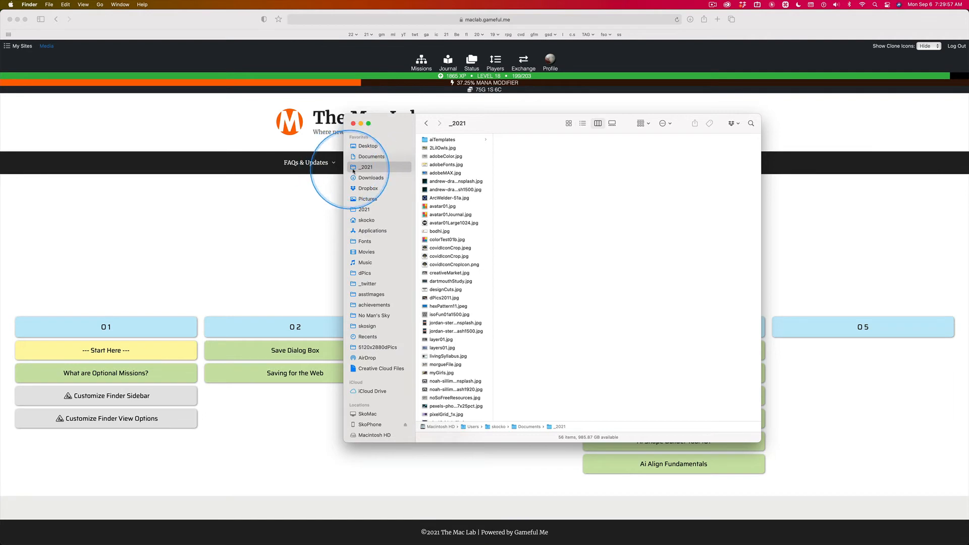
{"action": "mouse_move", "coordinate": [493, 317]}
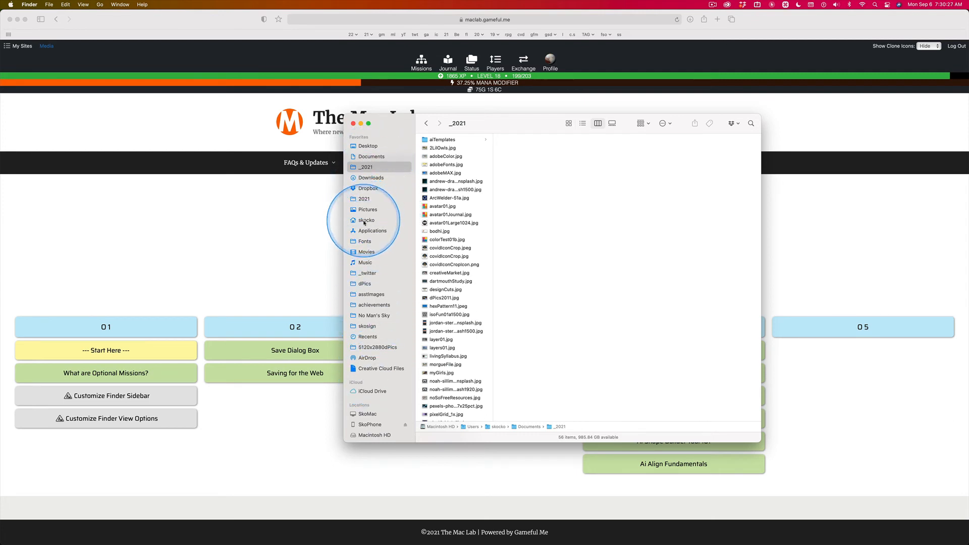
Go to the home folder, then into Documents
{"action": "left_click", "coordinate": [366, 220]}
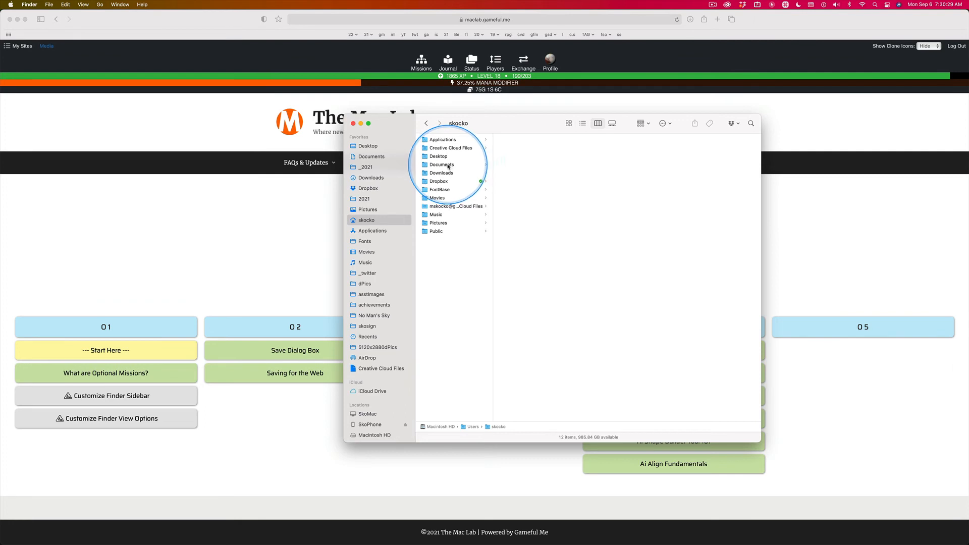
{"action": "left_click", "coordinate": [441, 164]}
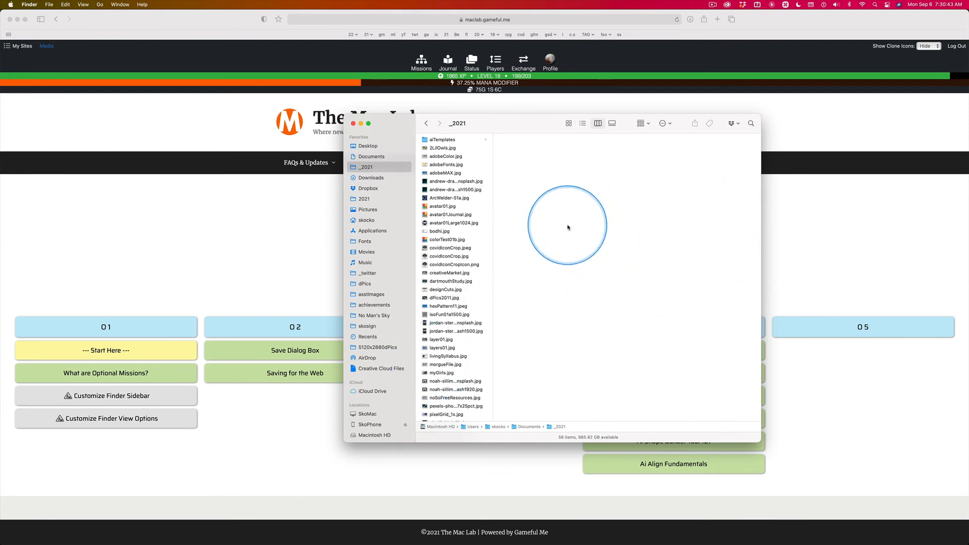
{"action": "mouse_move", "coordinate": [439, 148]}
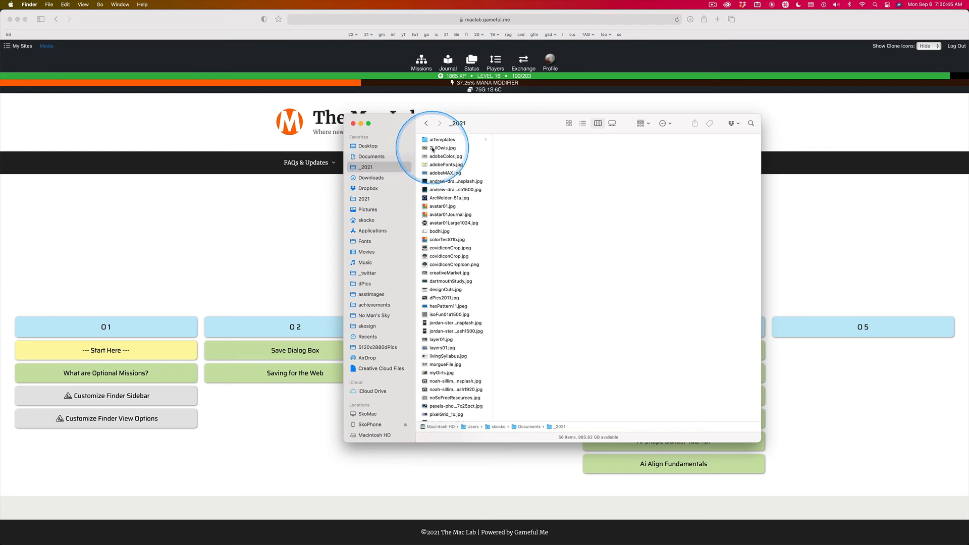
{"action": "left_click", "coordinate": [443, 148]}
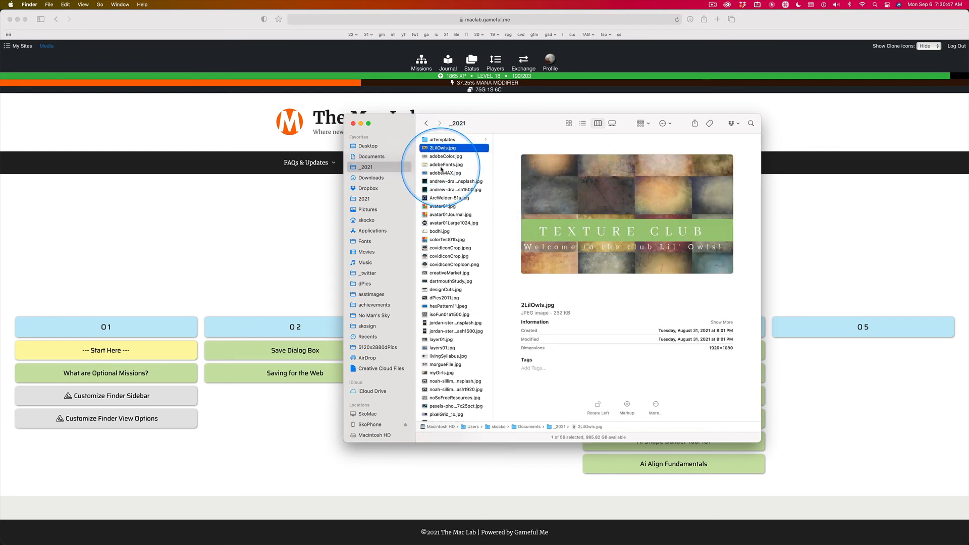
{"action": "left_click", "coordinate": [446, 156]}
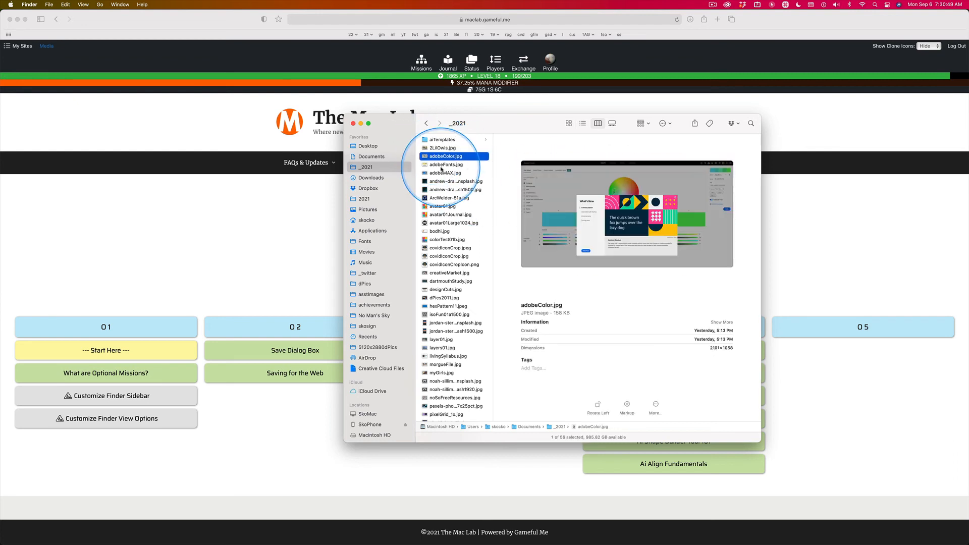
{"action": "left_click", "coordinate": [446, 165]}
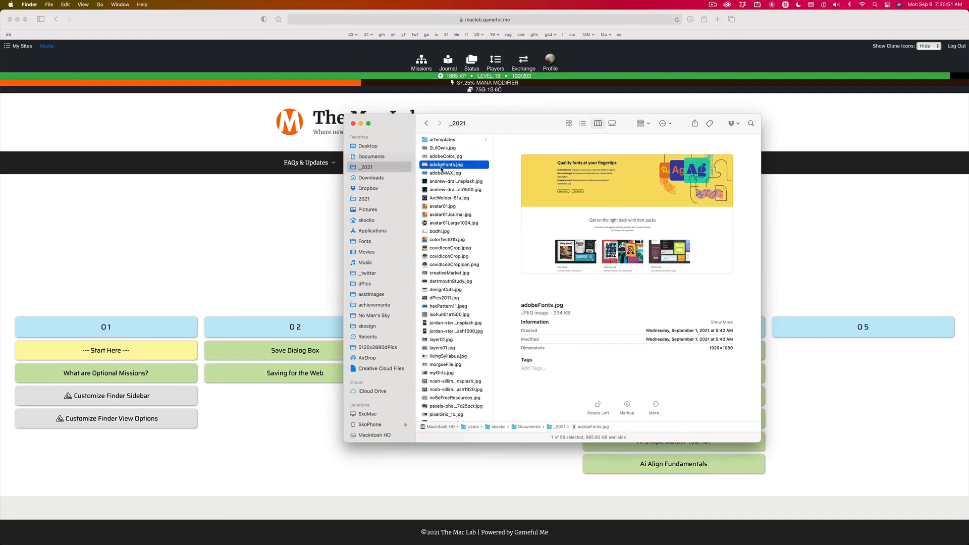
{"action": "left_click", "coordinate": [454, 181]}
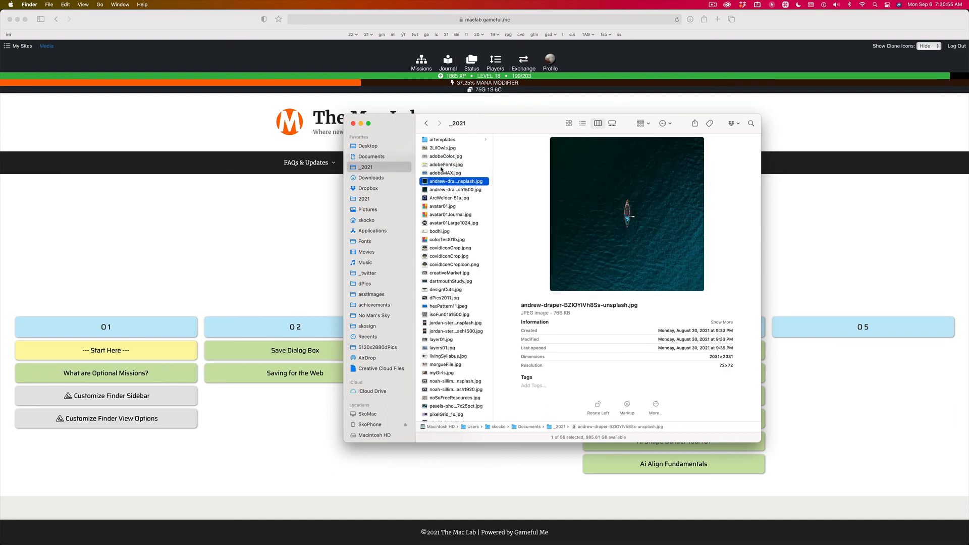
{"action": "left_click", "coordinate": [455, 189]}
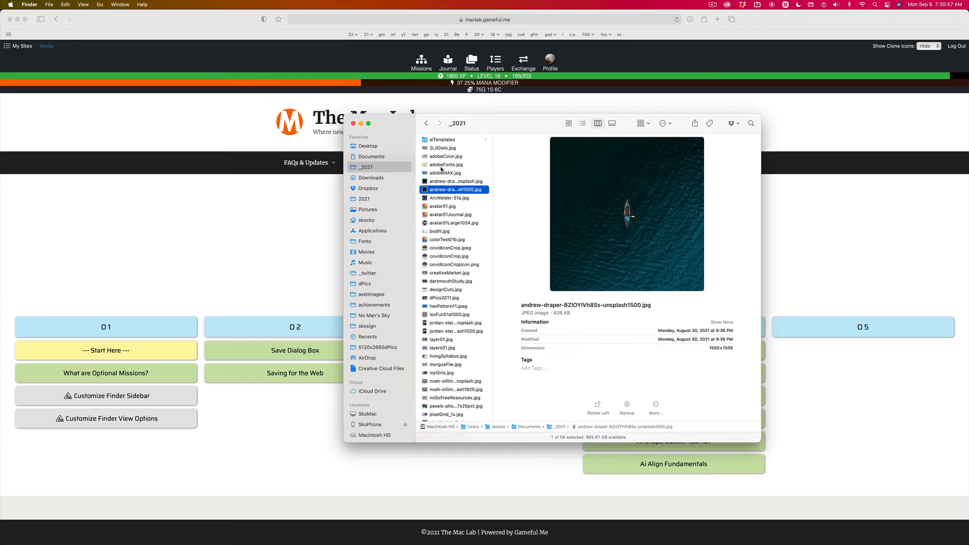
{"action": "left_click", "coordinate": [451, 197]}
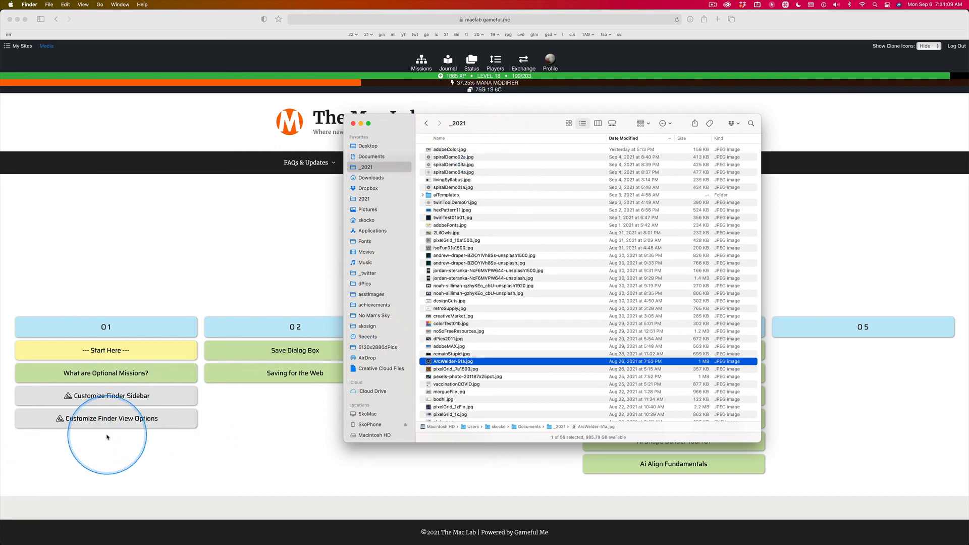
{"action": "mouse_move", "coordinate": [284, 220]}
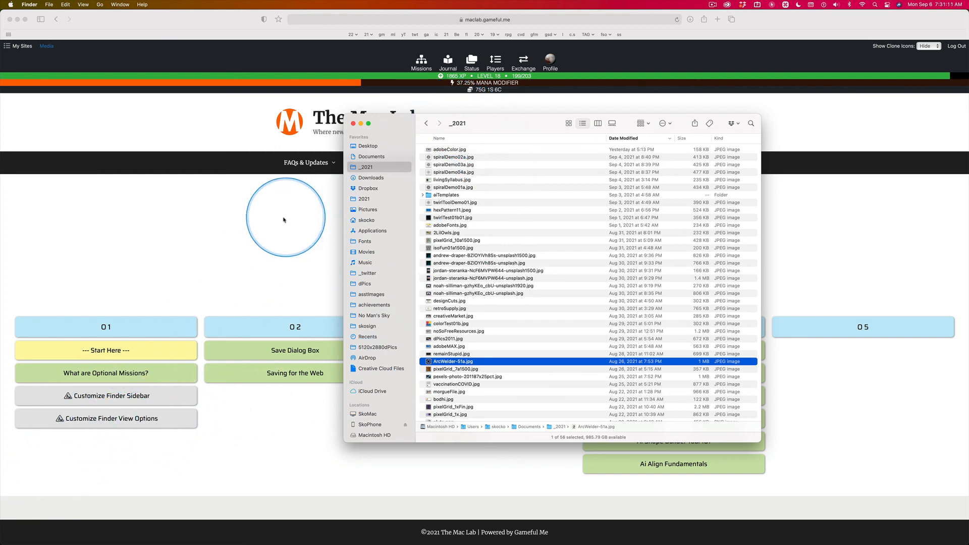